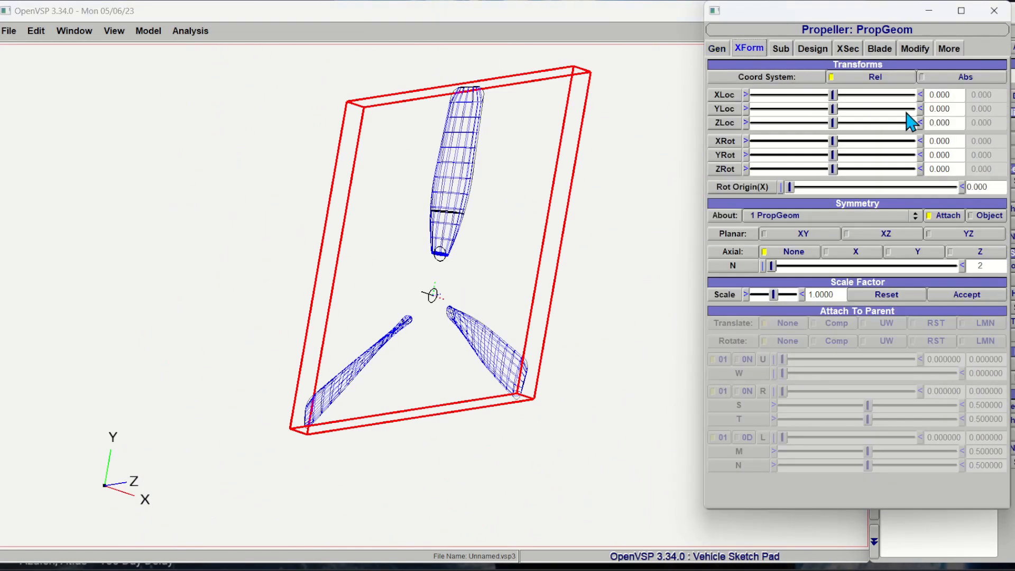
- Step through the blade cross sections and switch the edited blade curve from twist to Sweep
left_click(847, 48)
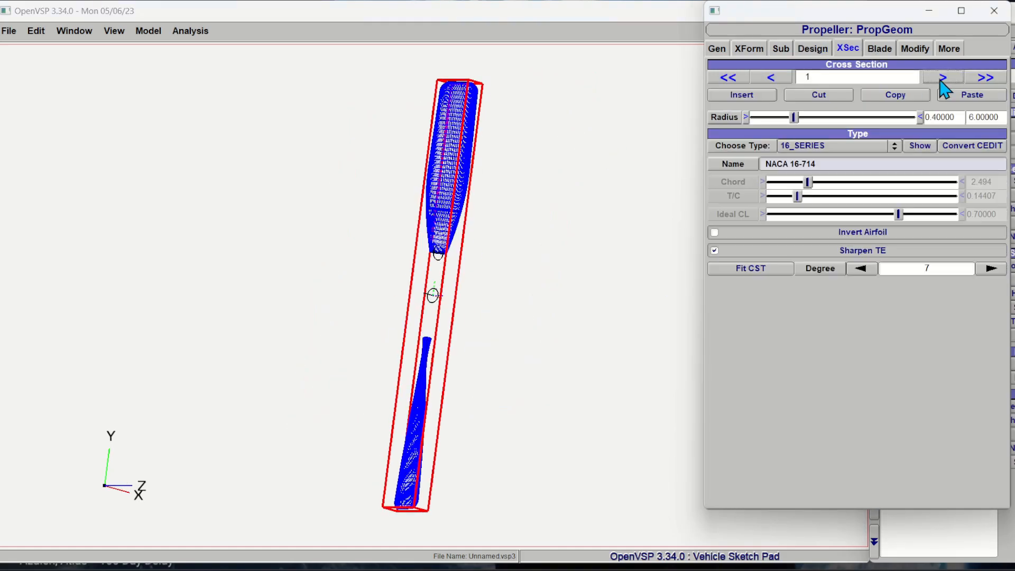
left_click(879, 48)
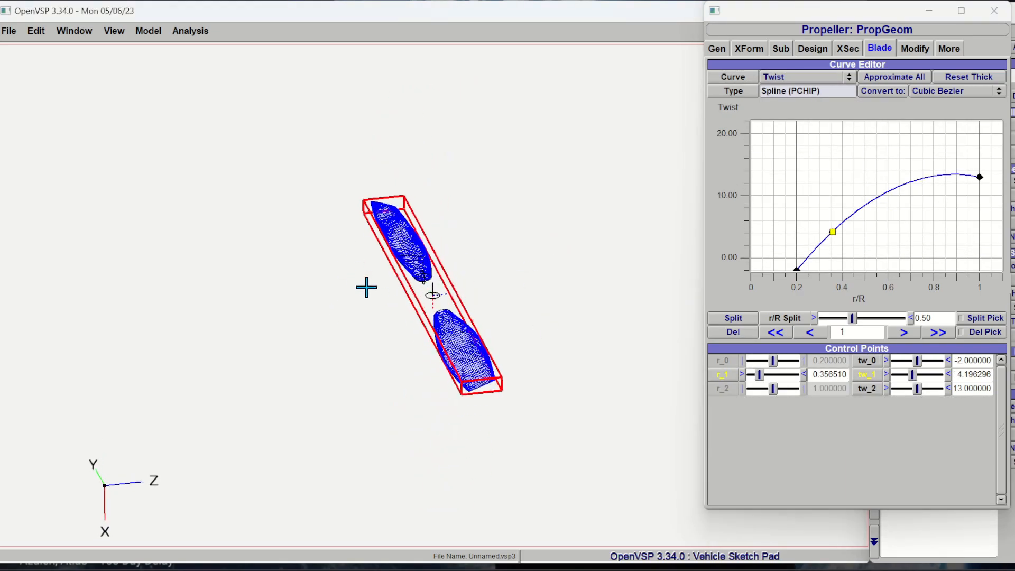
left_click(806, 76)
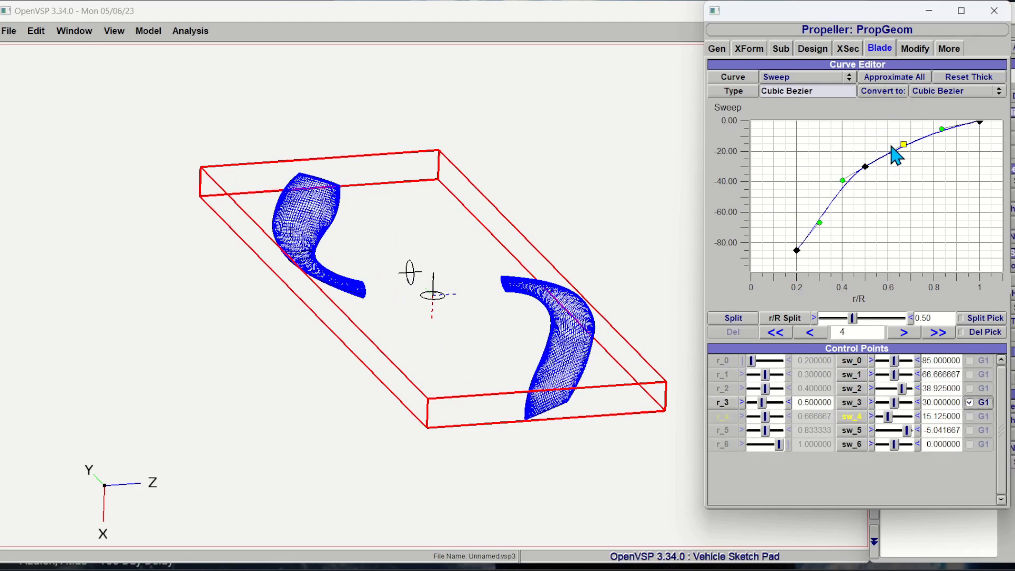
- Drag the sweep curve points positive near root and tip, then reduce the propeller radius
left_click_drag(902, 146, 897, 144)
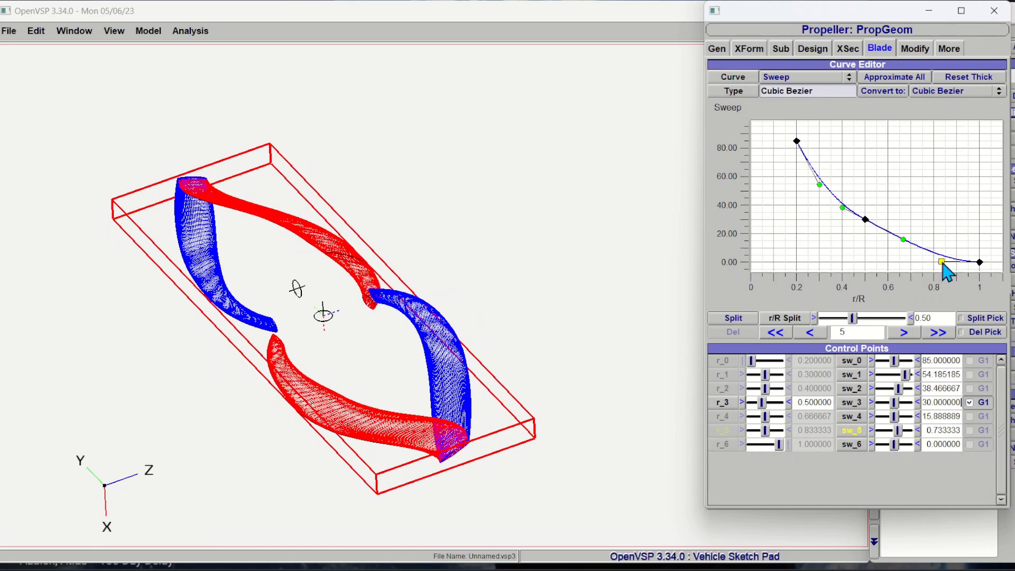
left_click_drag(942, 262, 942, 266)
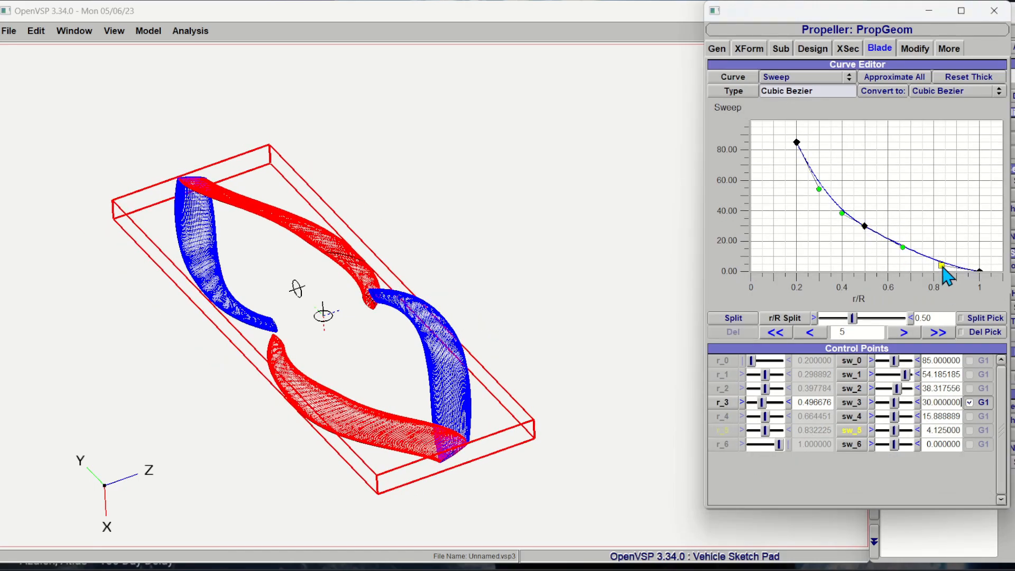
left_click(847, 48)
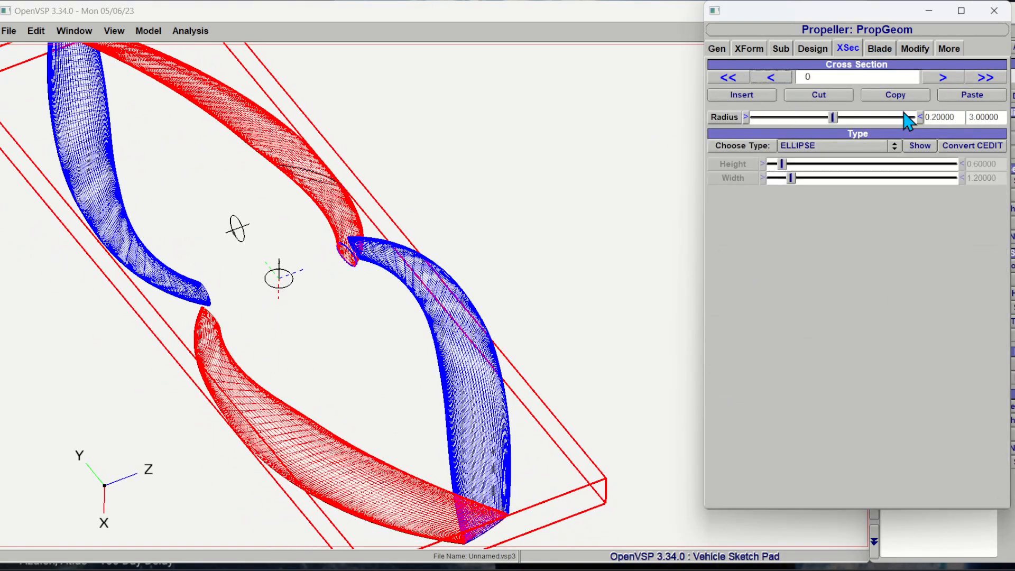
left_click_drag(833, 117, 794, 117)
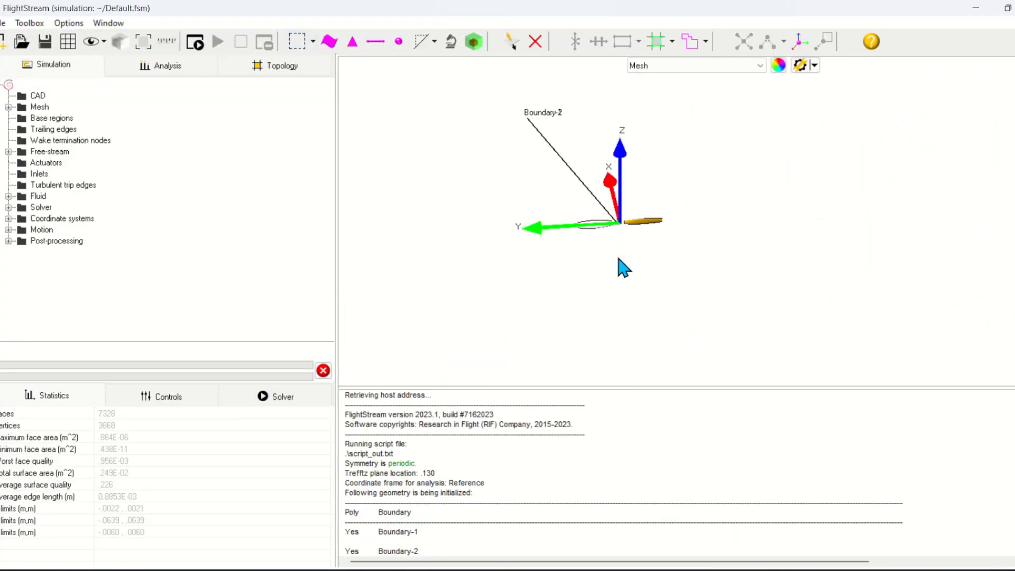
- Start the FlightStream solver on the two-boundary toroidal propeller
left_click(167, 396)
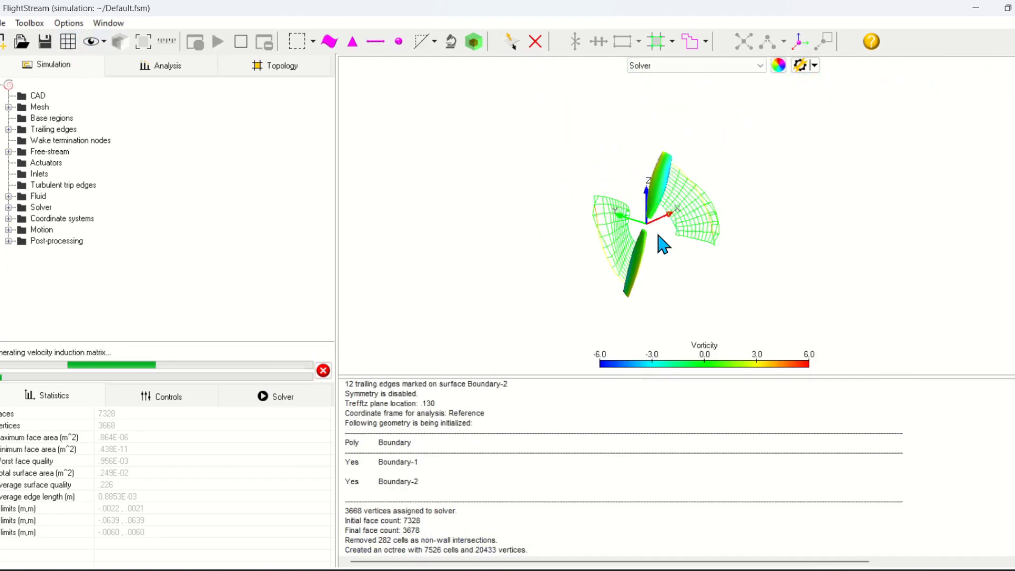
- Change the surface contour variable from vorticity to another flow quantity
left_click(778, 64)
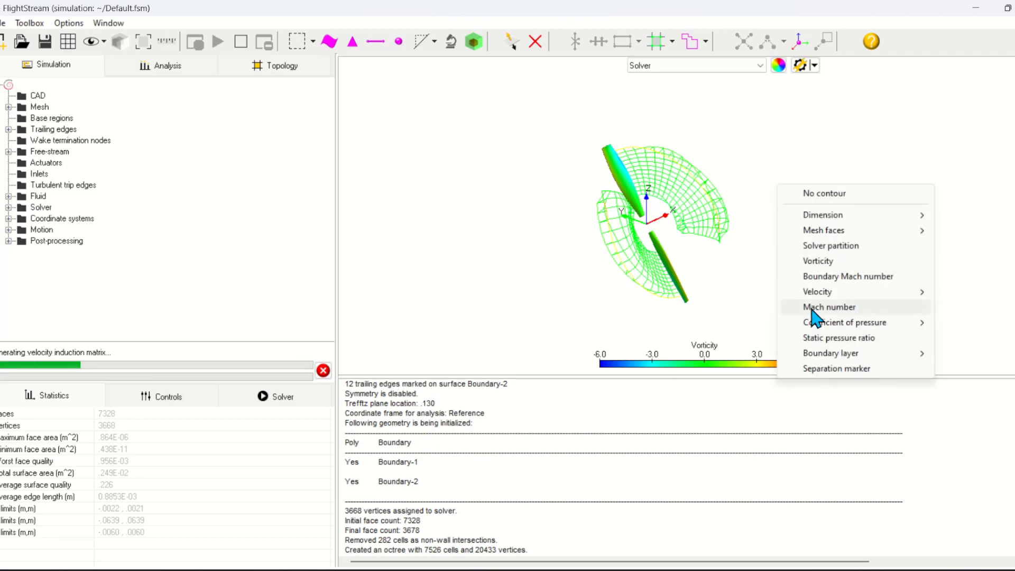
left_click(829, 306)
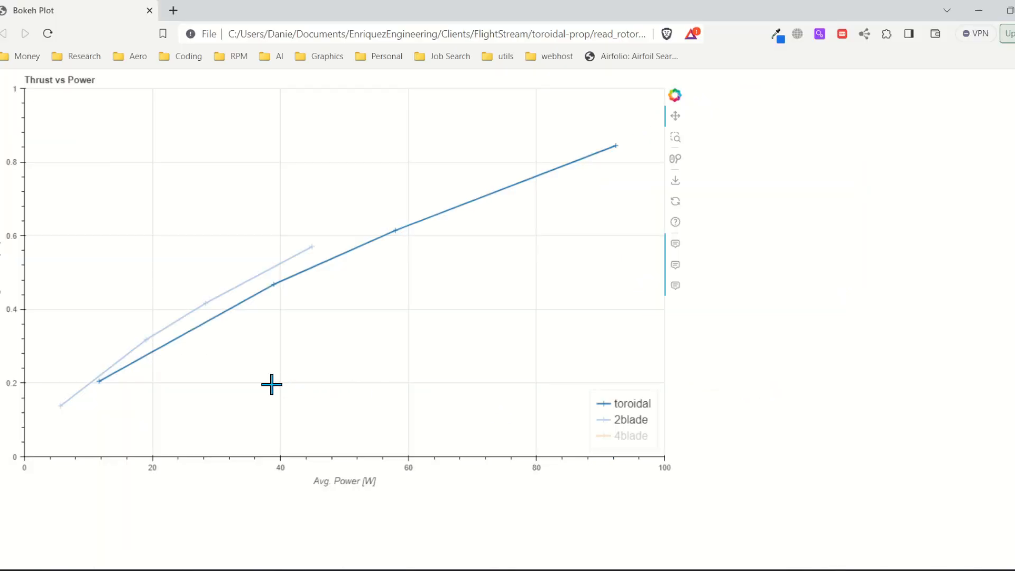
mouse_move(524, 381)
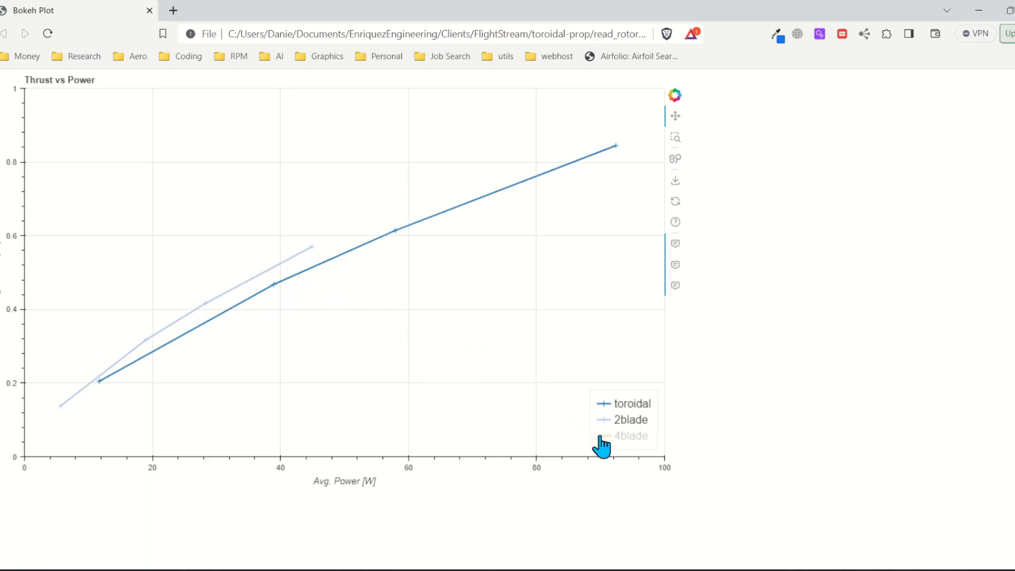
- Toggle the 4blade legend entry to display its thrust-versus-power curve
left_click(631, 435)
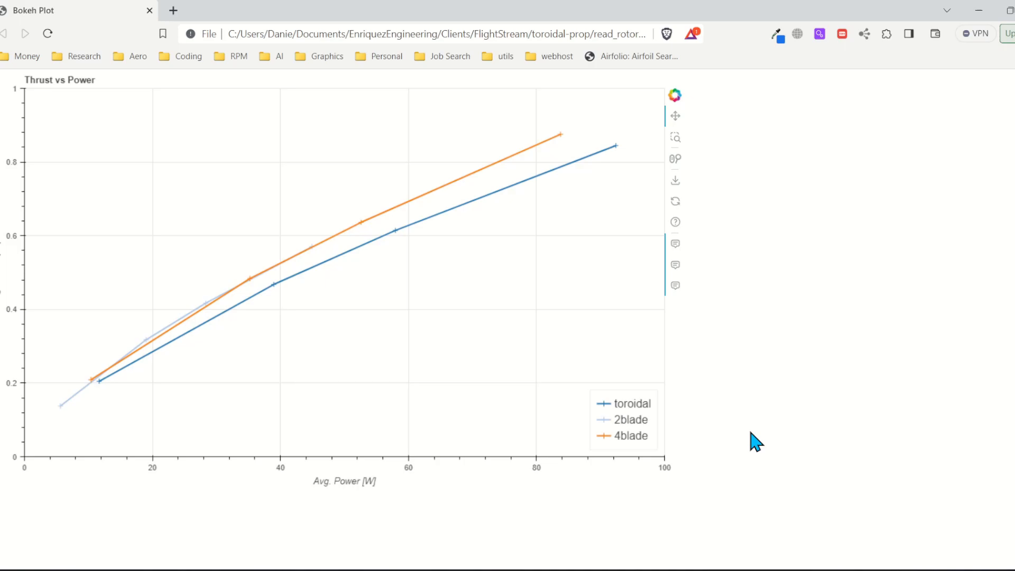
mouse_move(818, 469)
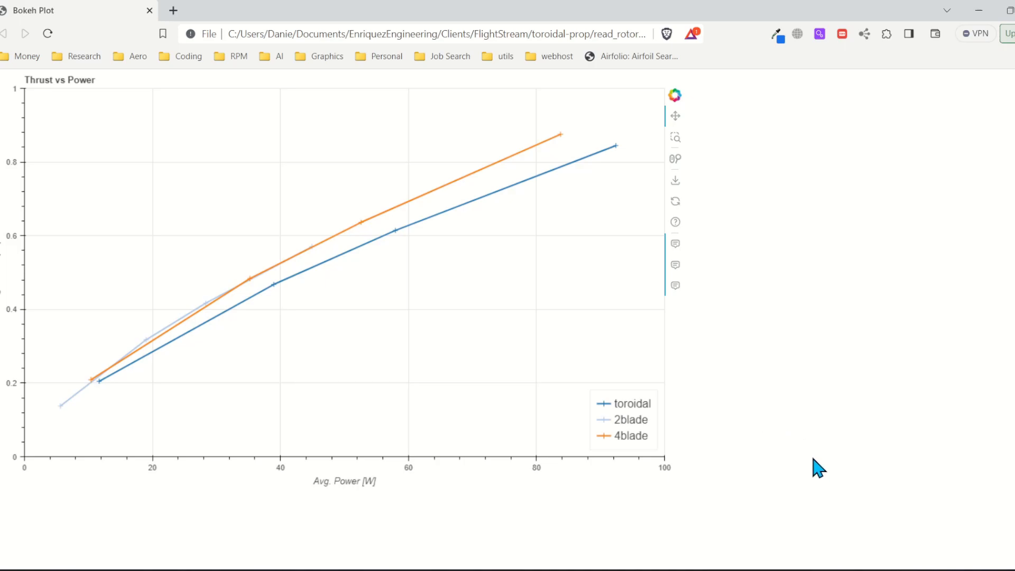